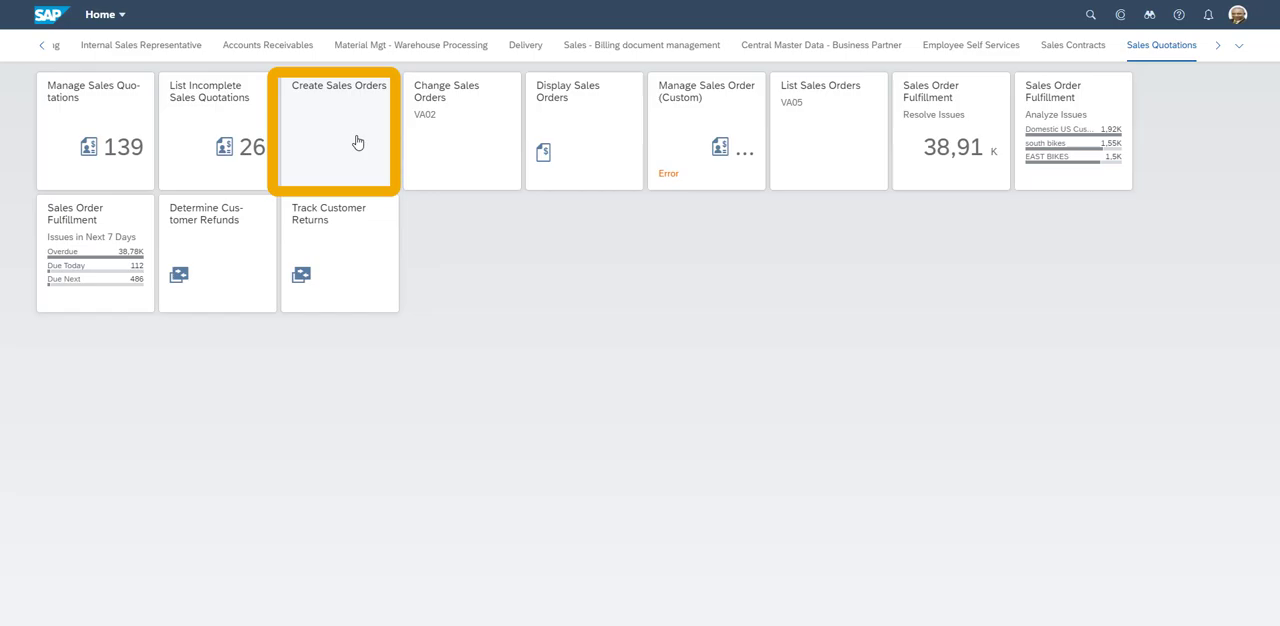
Start a standard OR sales order for sales org 1710, channel 10, division 00.
left_click(338, 130)
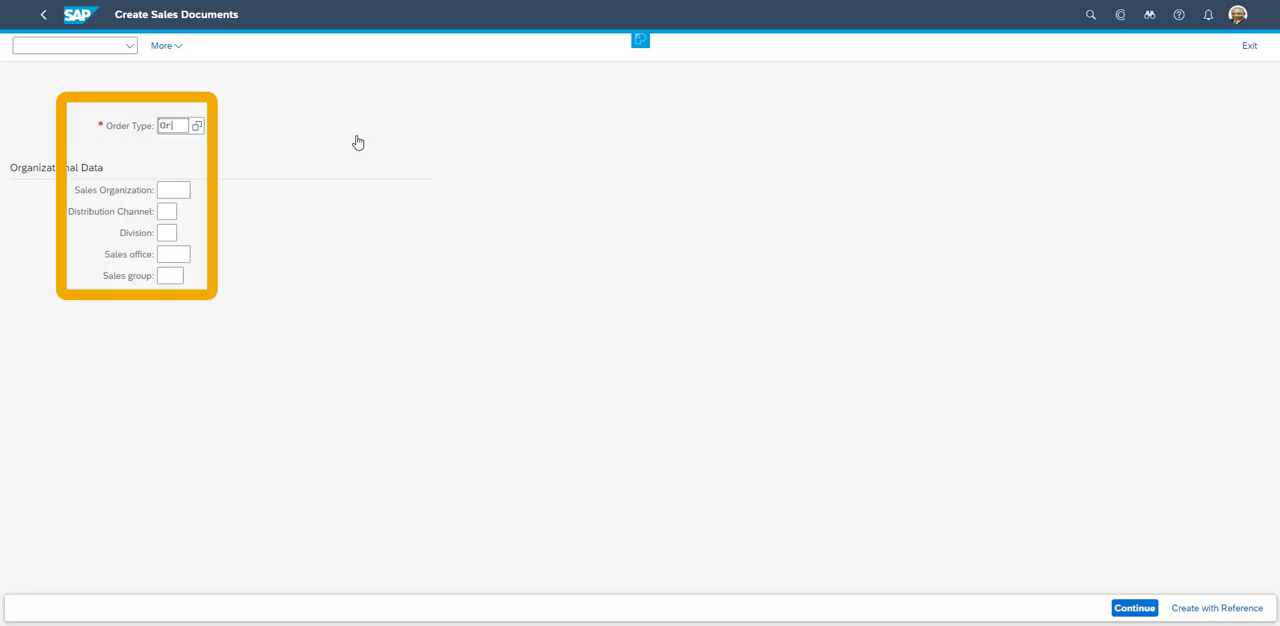
left_click(173, 190)
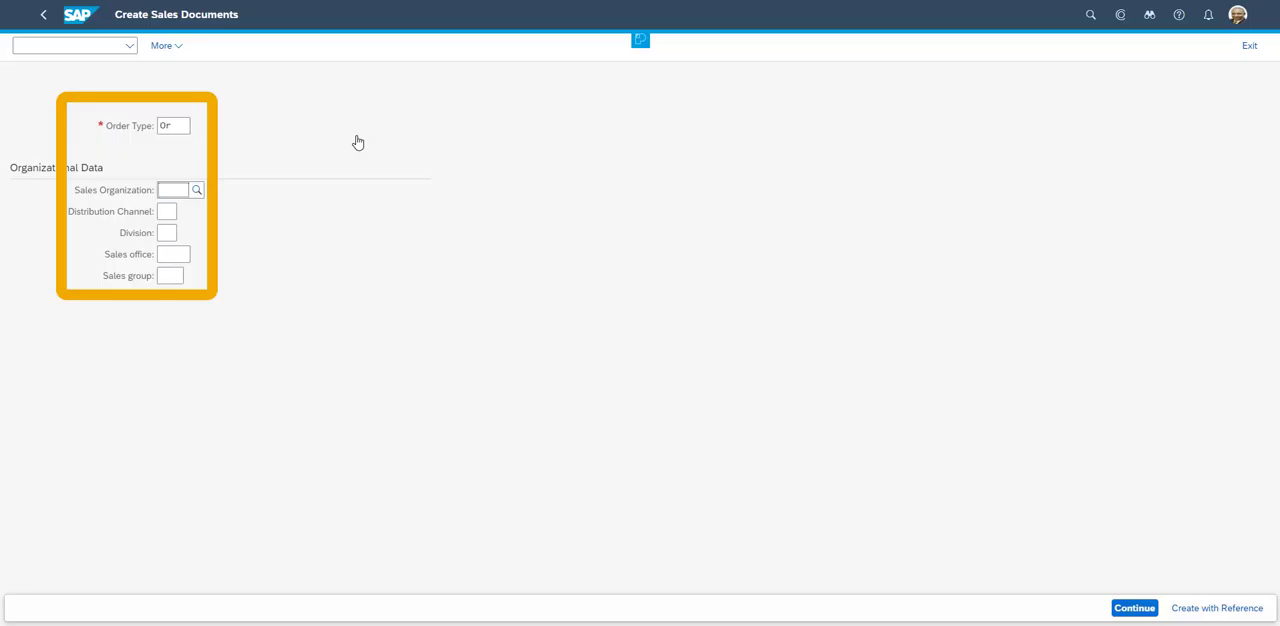
type("1710")
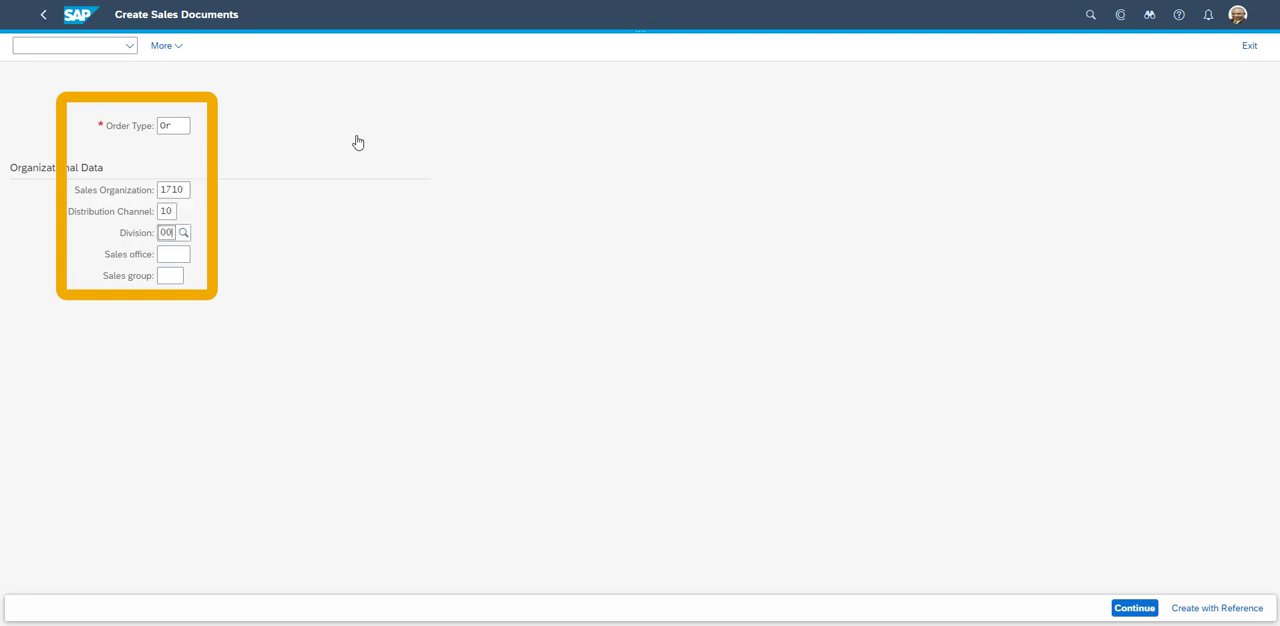
left_click(1134, 607)
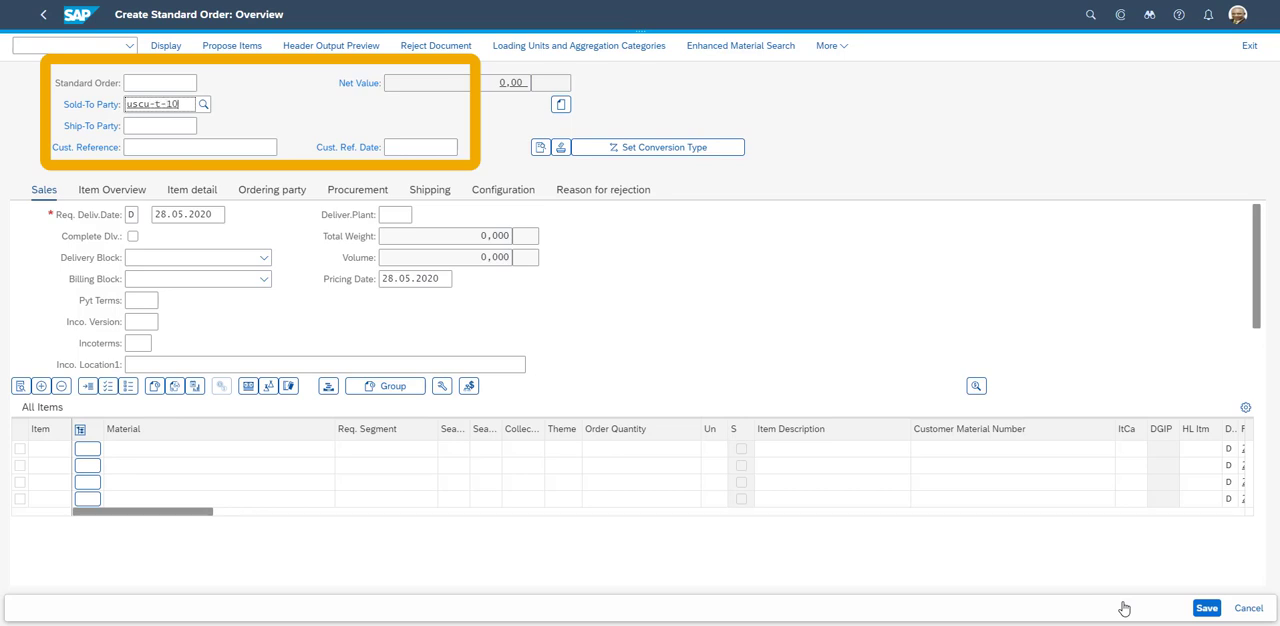
Enter customer USCU-T-10 and item MZ-TG-BRD01 with quantity 3 pieces.
type("idx")
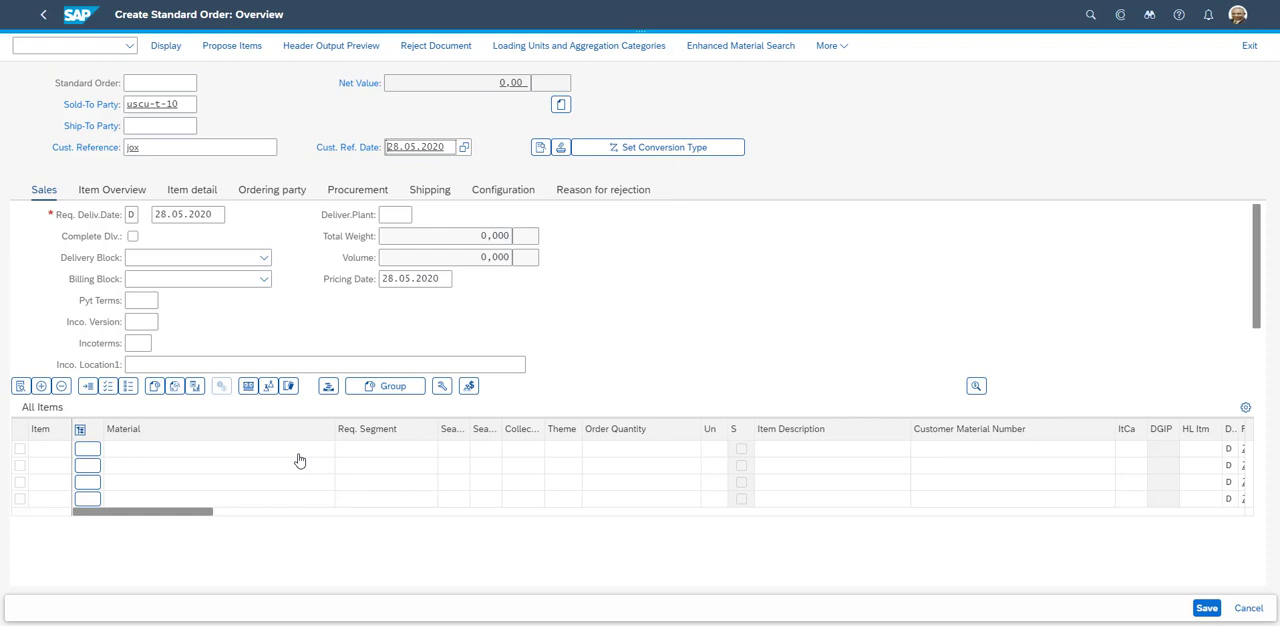
type("MZ-TG-BRD01")
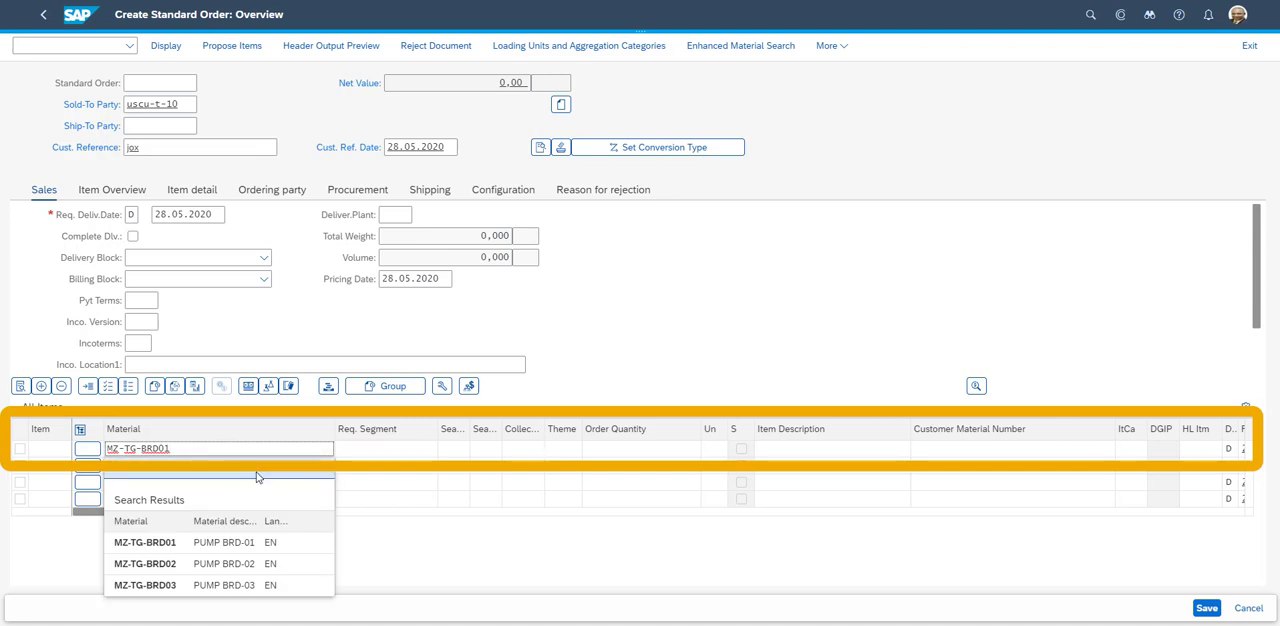
left_click(143, 542)
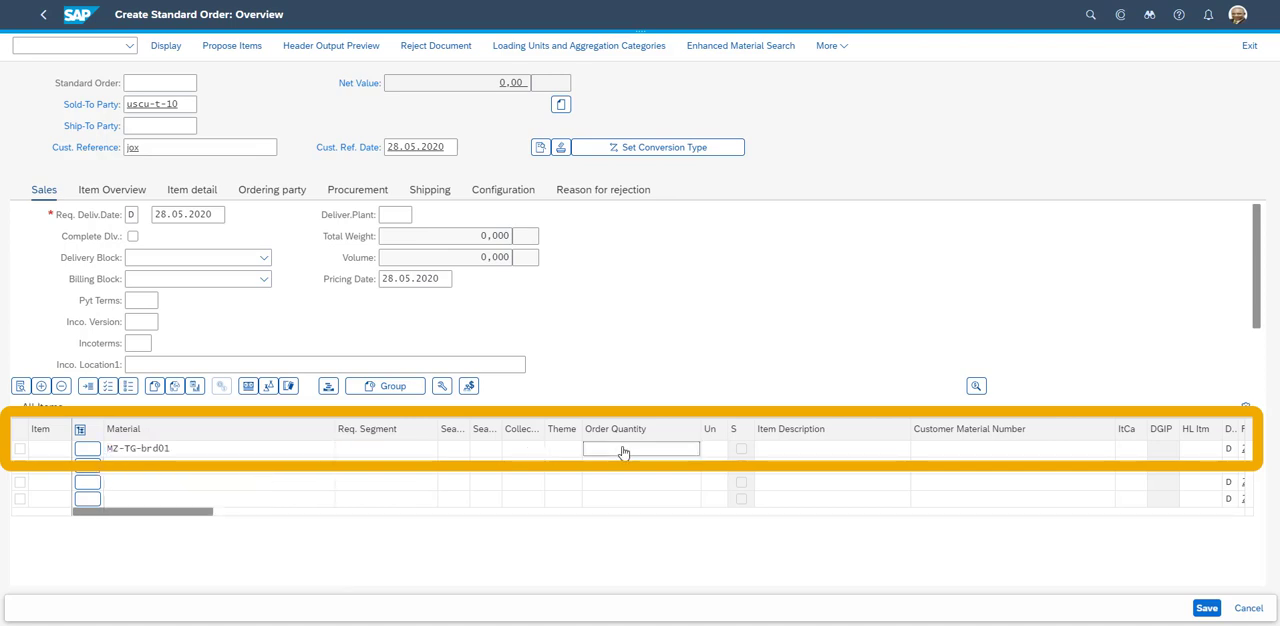
type("3")
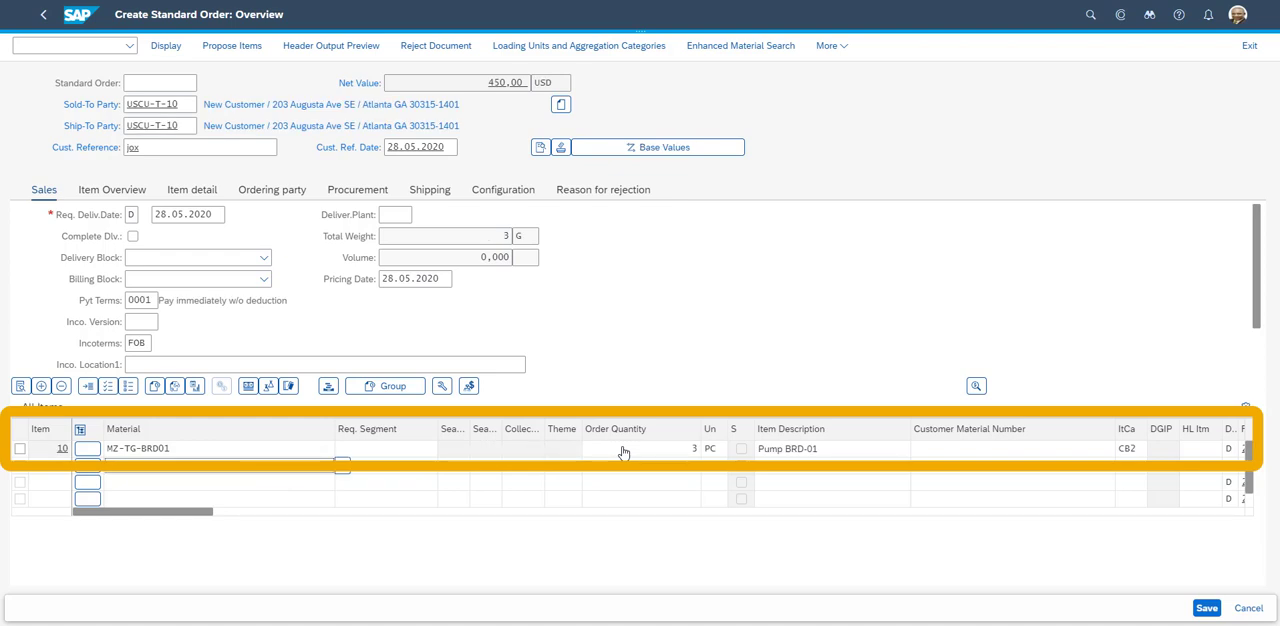
mouse_move(1143, 453)
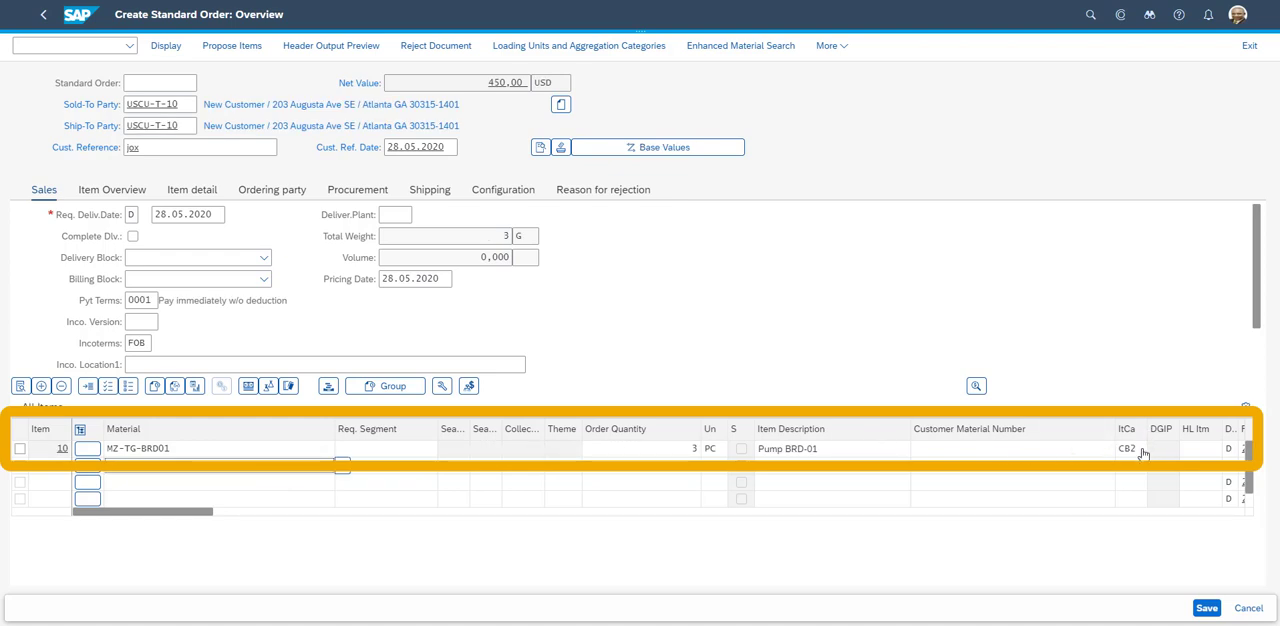
Confirm item category CB2 (3rd Party w/o SN) for item 10 and save the order.
left_click(1146, 449)
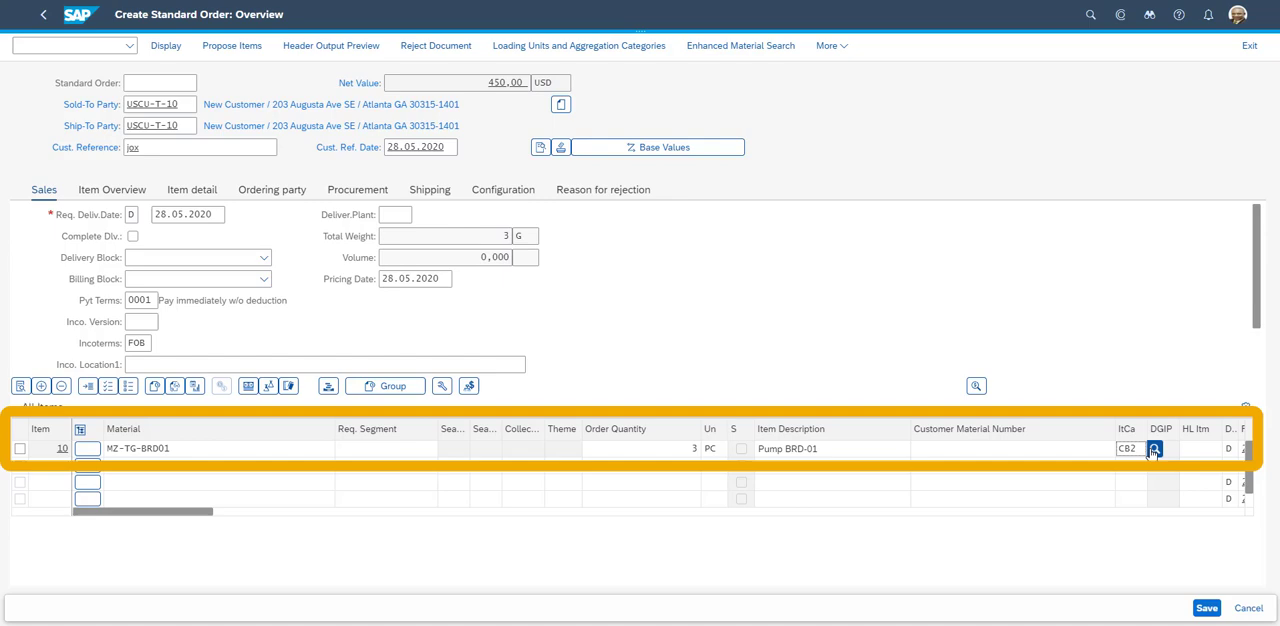
left_click(1151, 449)
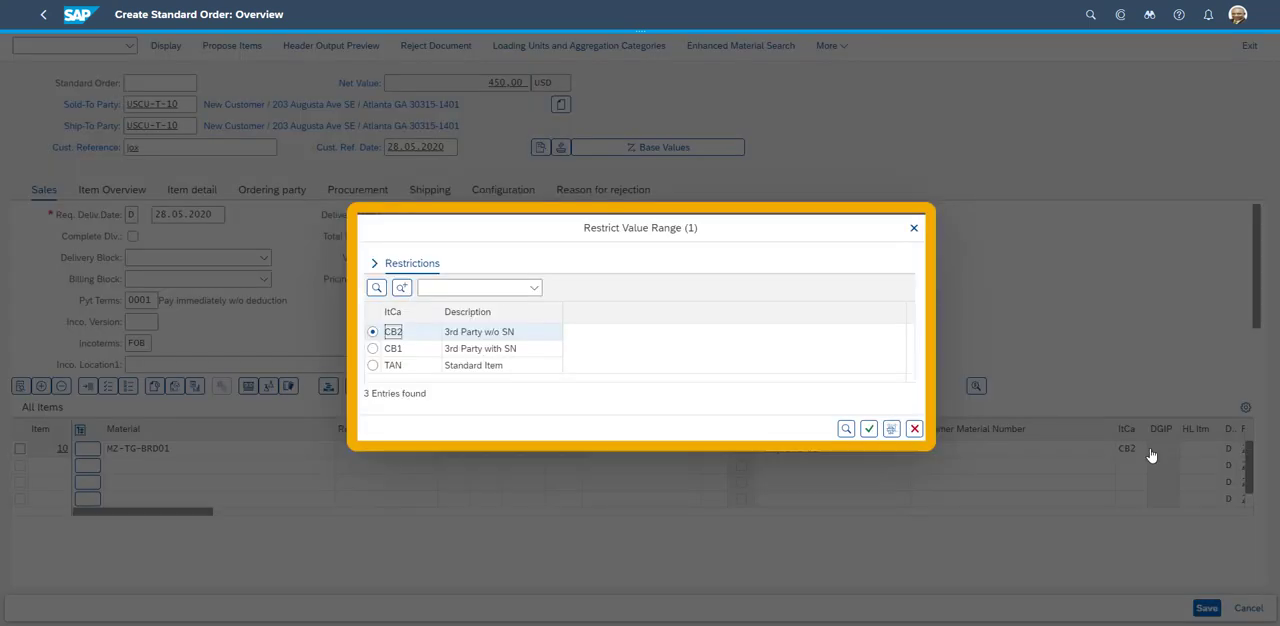
mouse_move(531, 347)
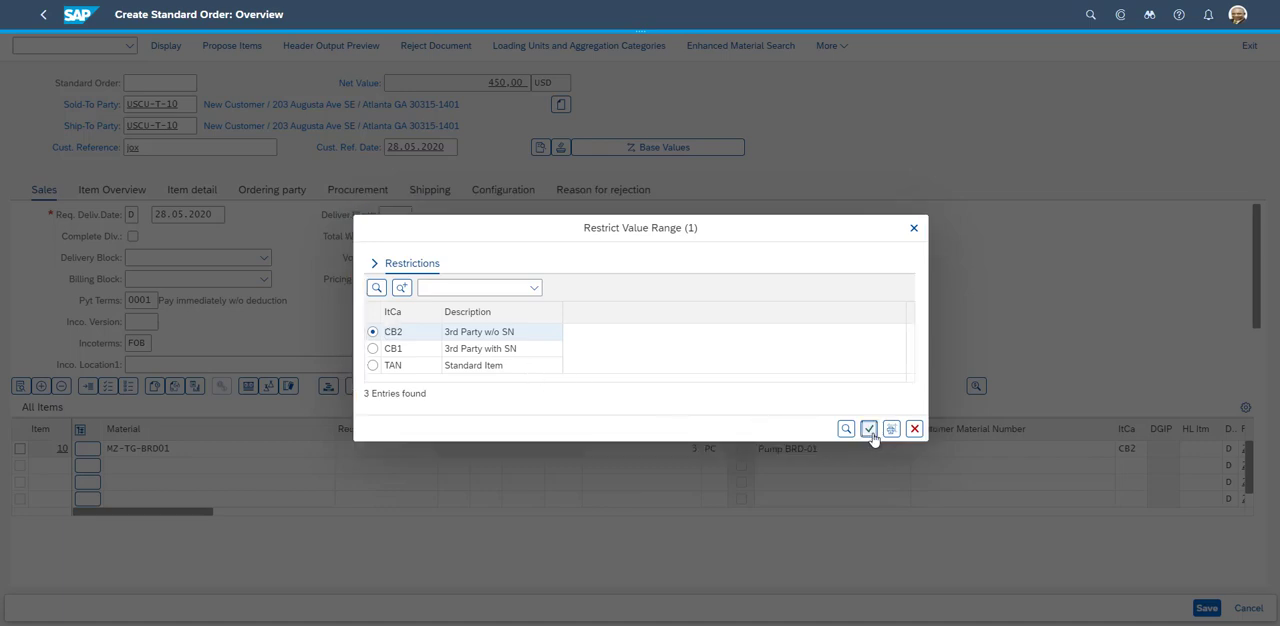
left_click(868, 428)
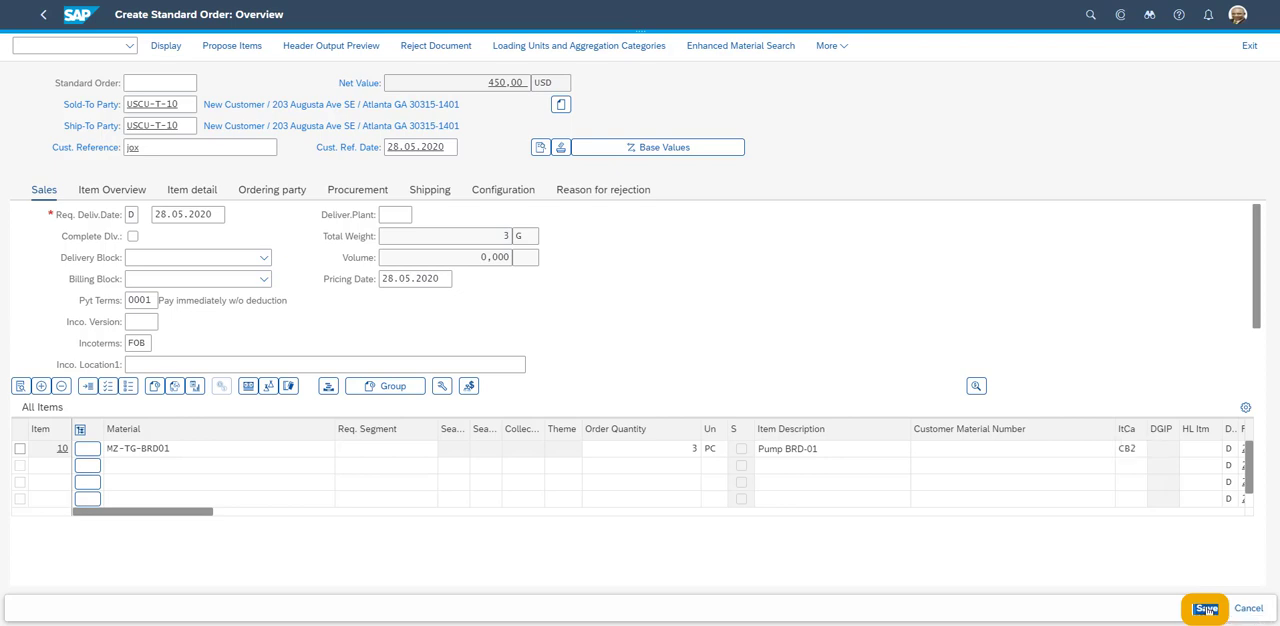
left_click(1205, 608)
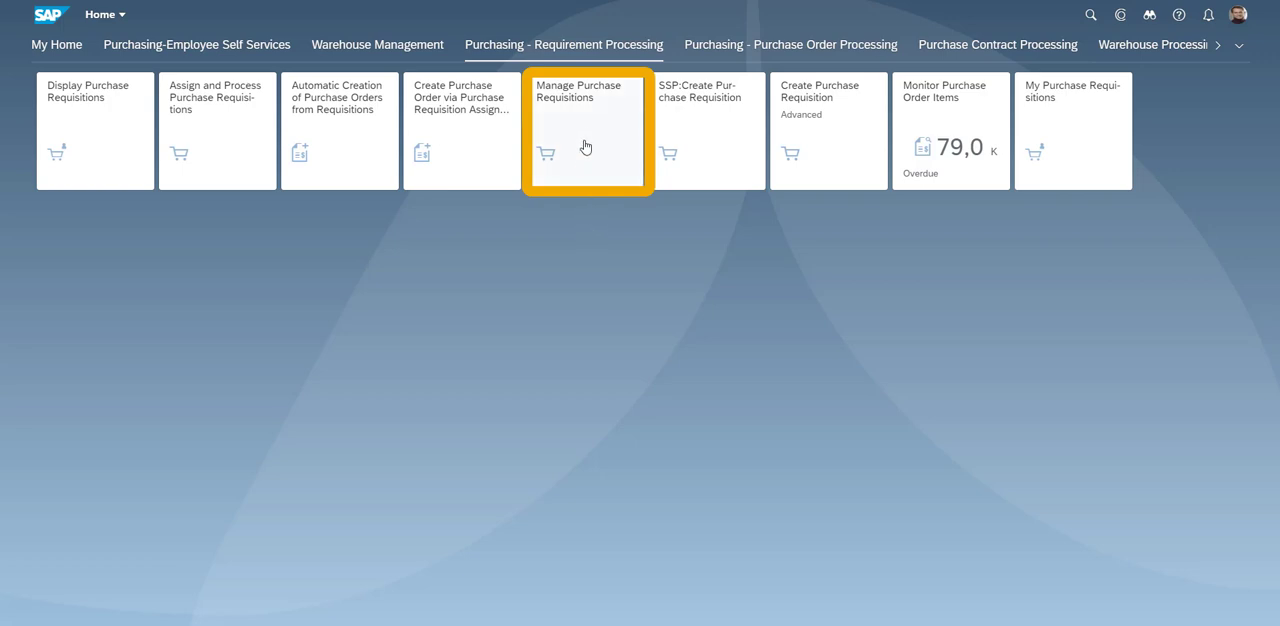
View the three supply sources for purchase requisition 10039495 in Manage Purchase Requisitions.
left_click(588, 130)
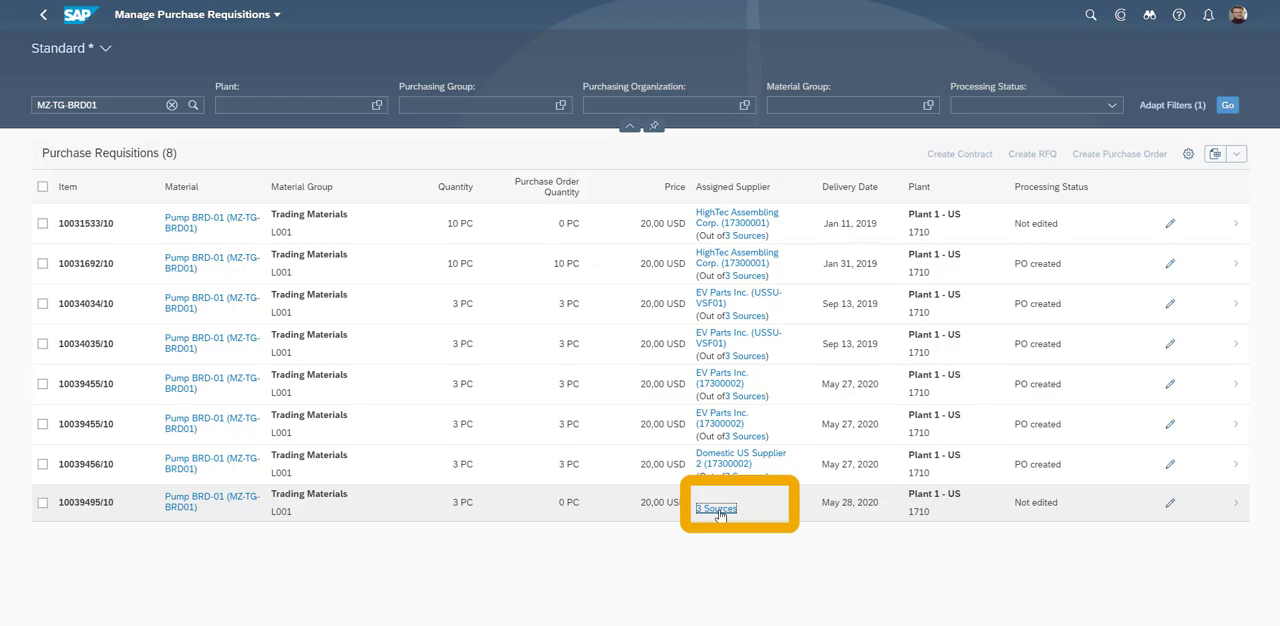
left_click(716, 508)
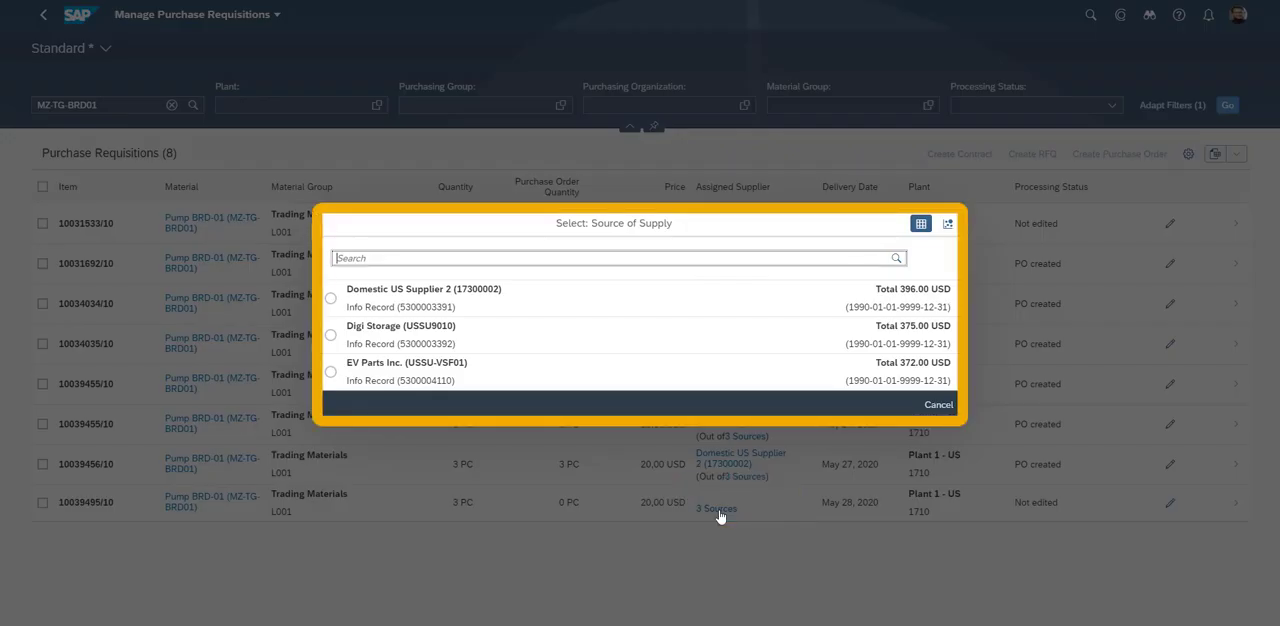
mouse_move(355, 308)
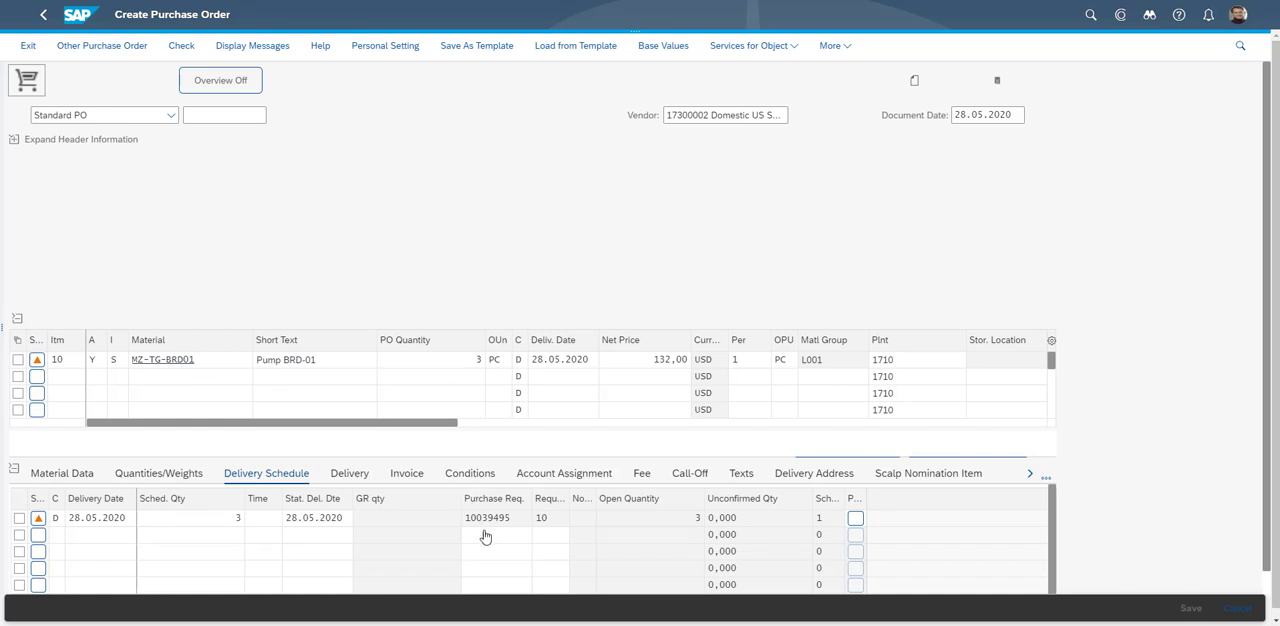
Review the item's account assignment to sales order 210983 and save the purchase order.
left_click(563, 472)
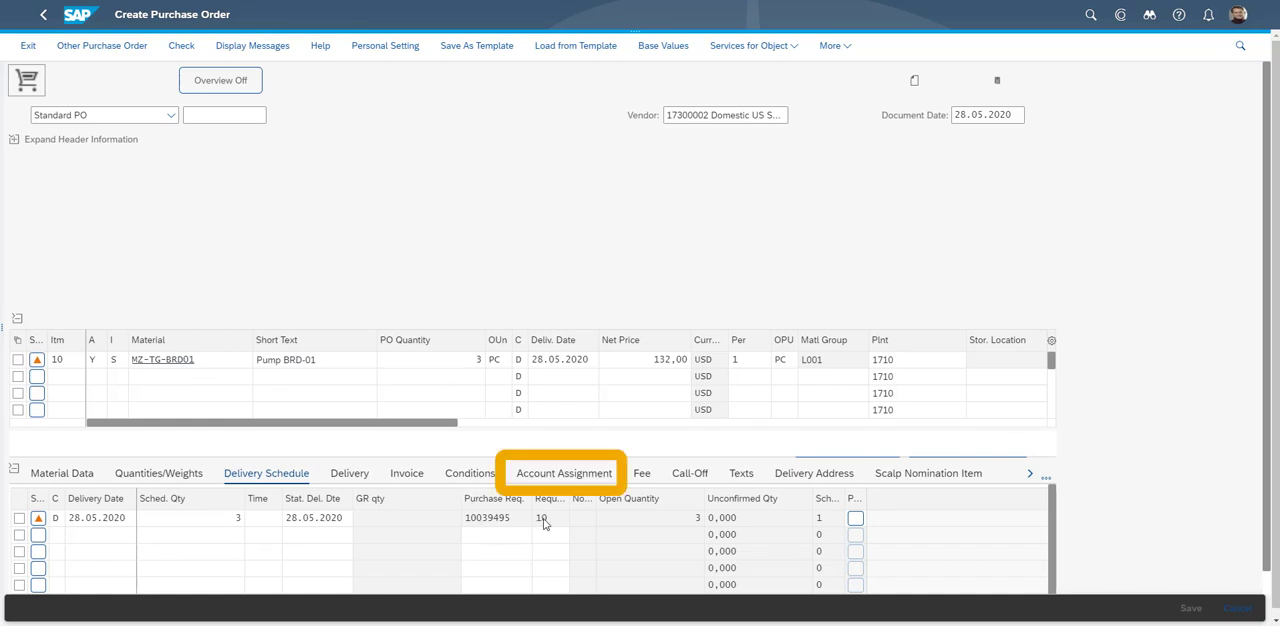
mouse_move(564, 473)
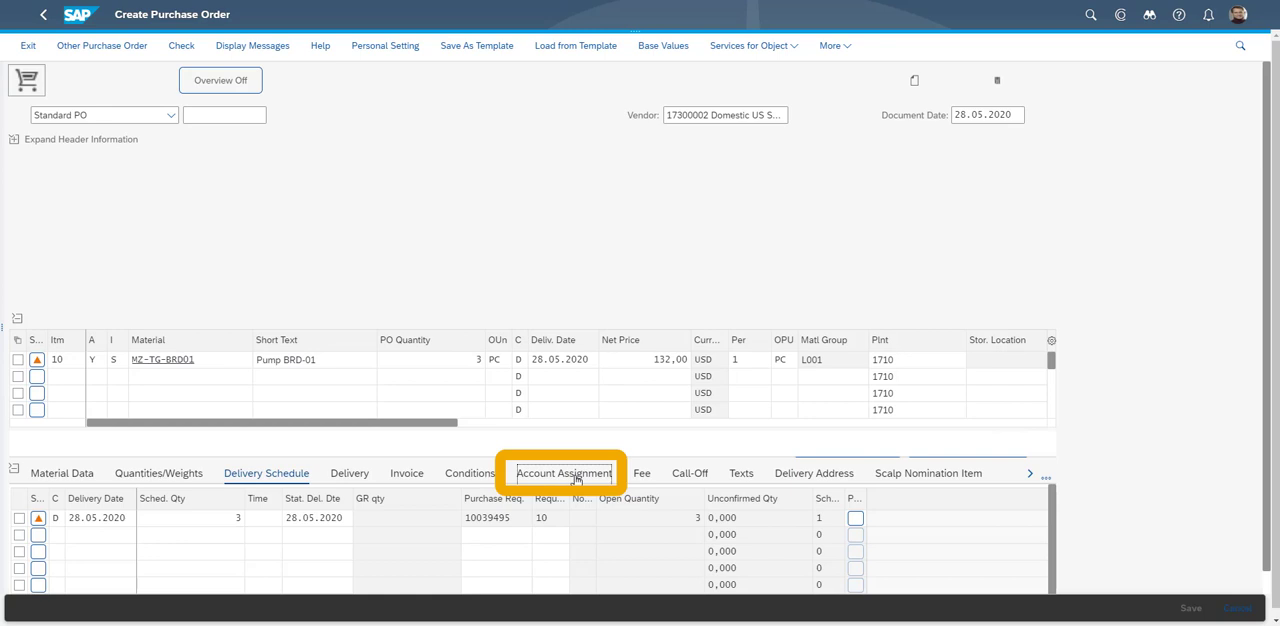
left_click(563, 472)
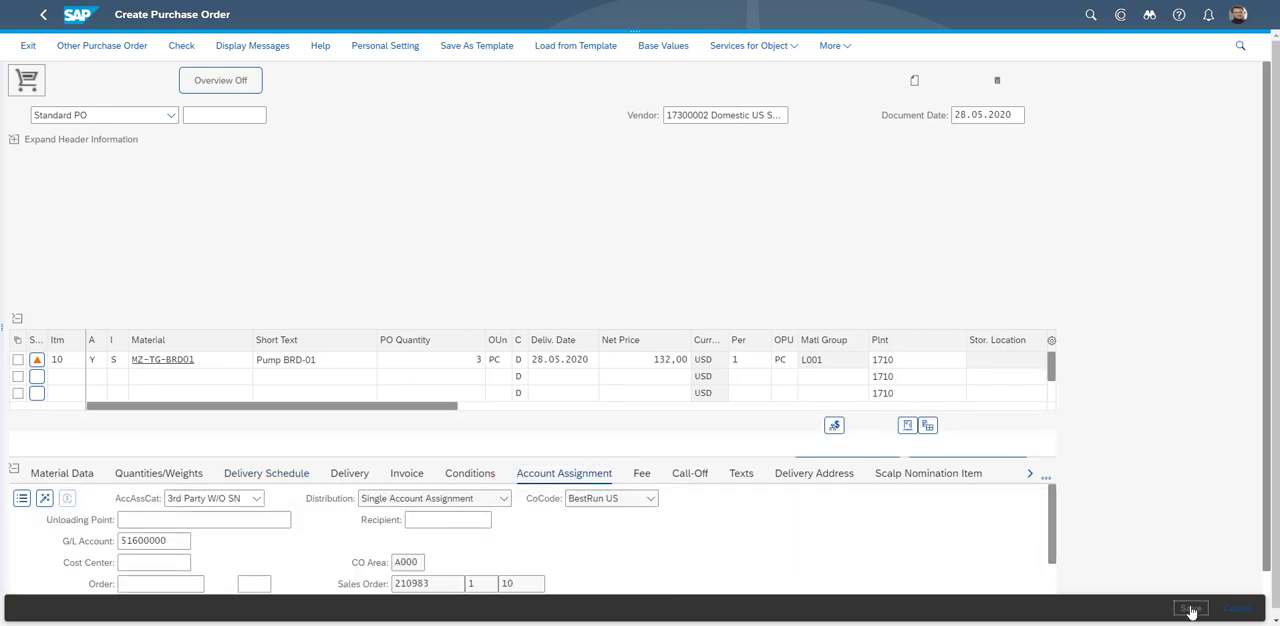
left_click(1190, 608)
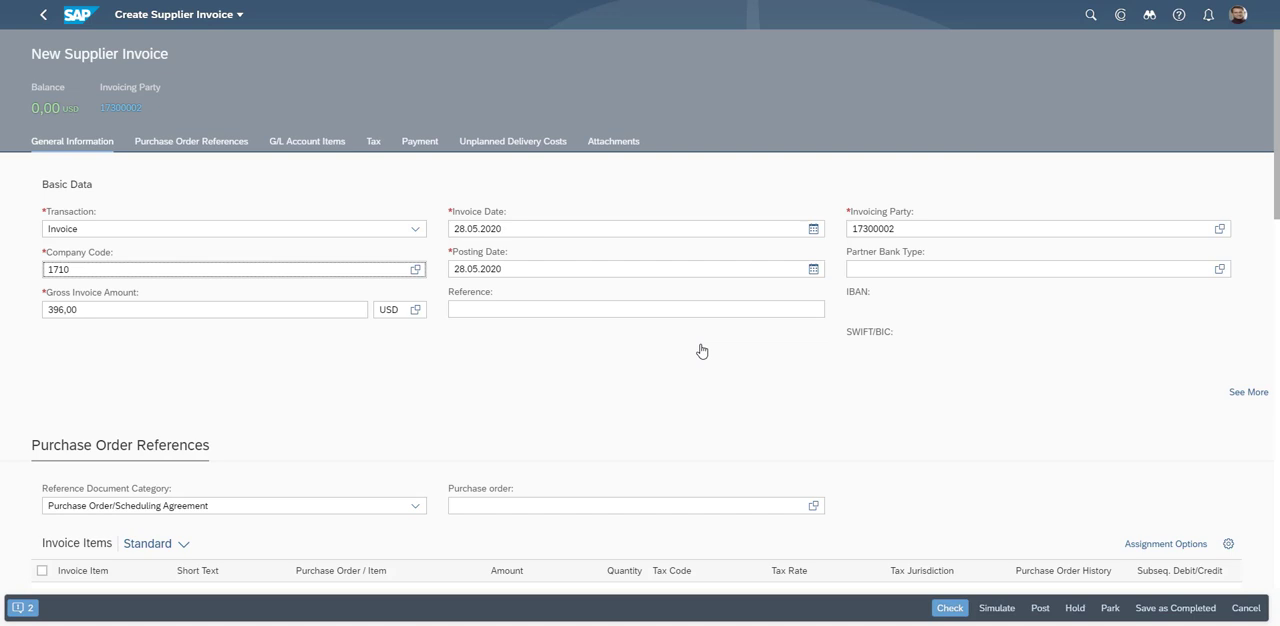
mouse_move(707, 474)
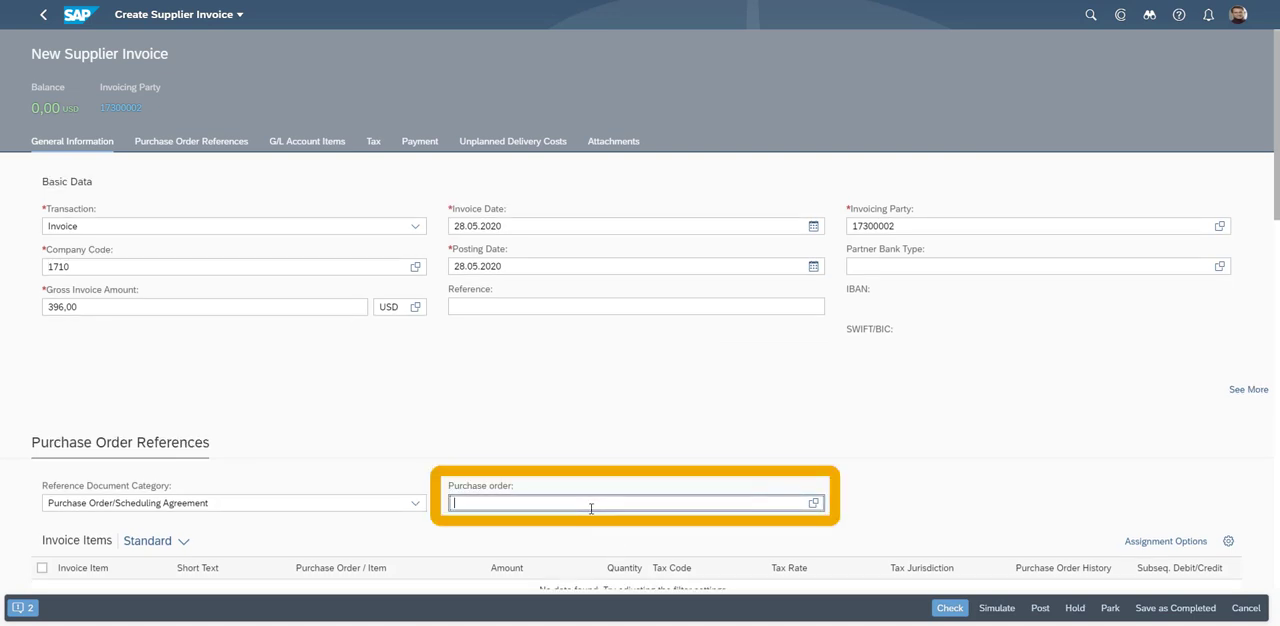
type("4500346849")
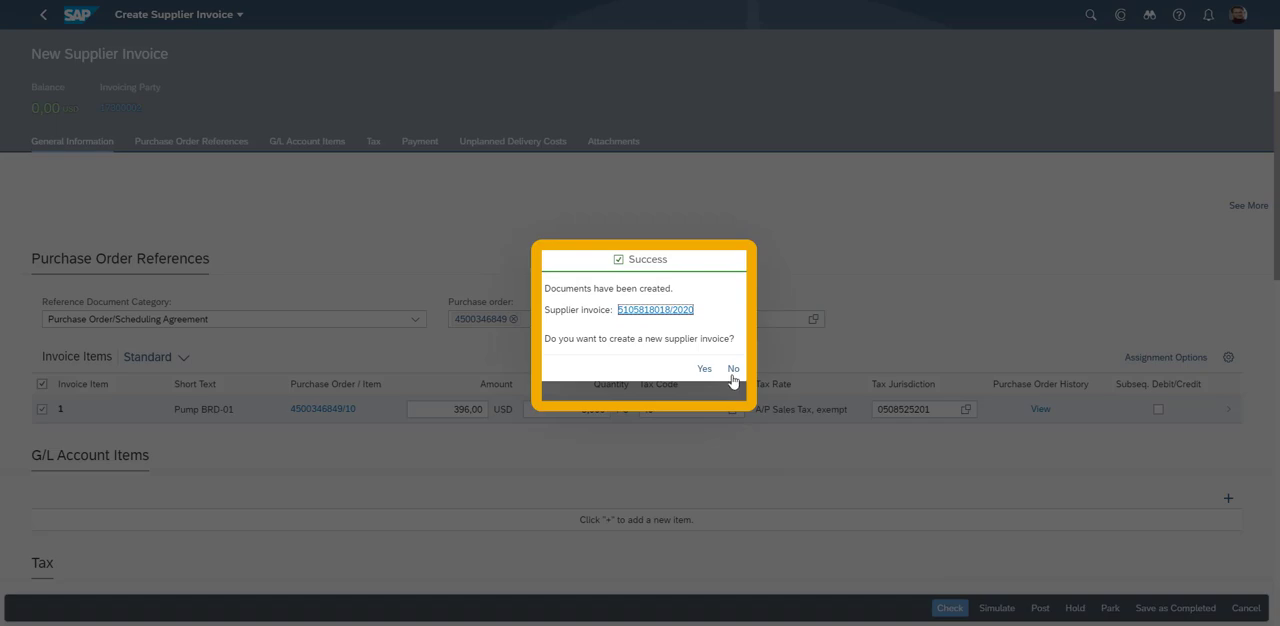
left_click(733, 369)
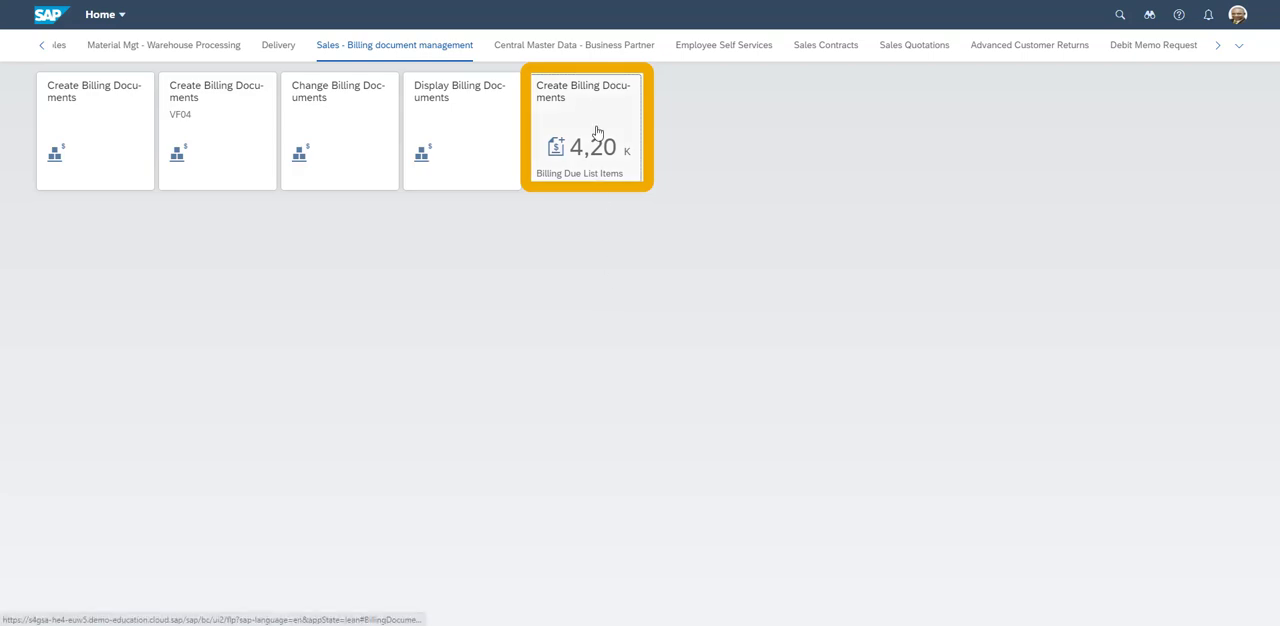
Create and save the billing document for sales order 210983 dated 28.05.2020.
left_click(586, 127)
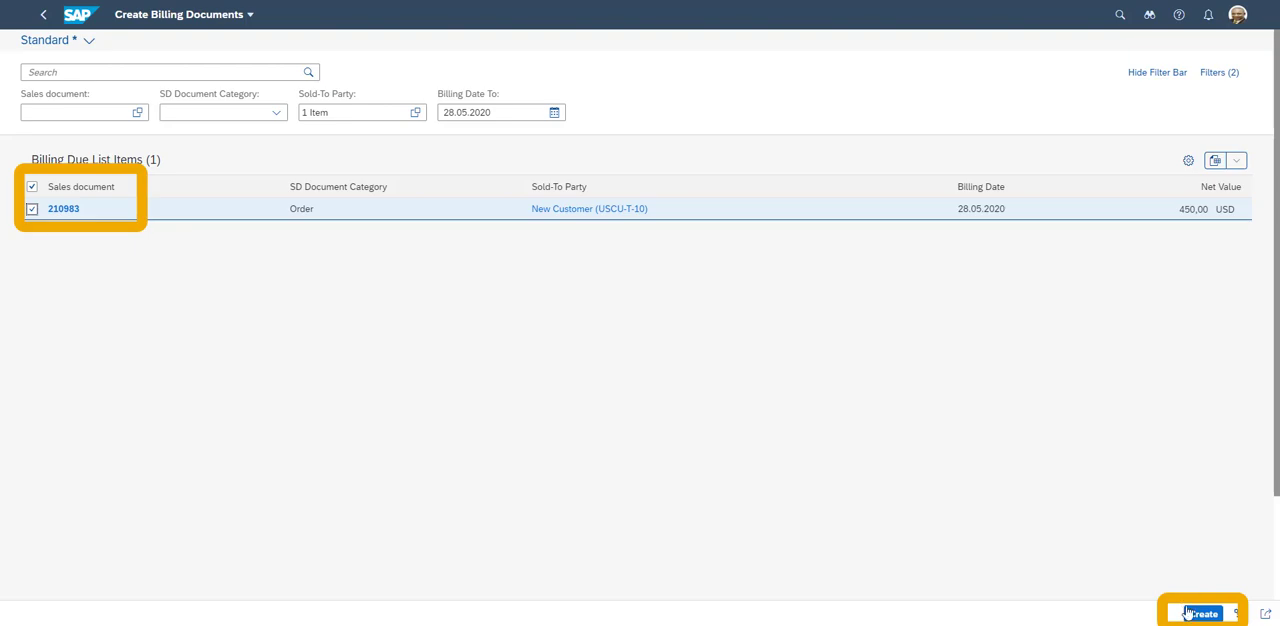
left_click(1202, 613)
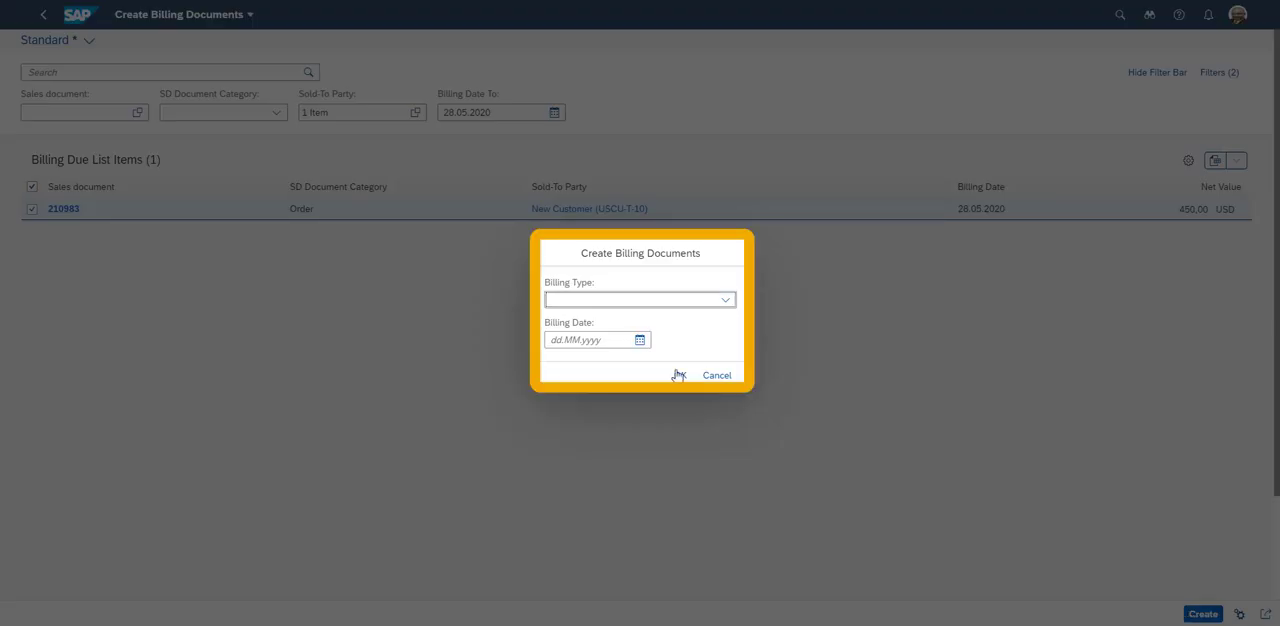
left_click(639, 340)
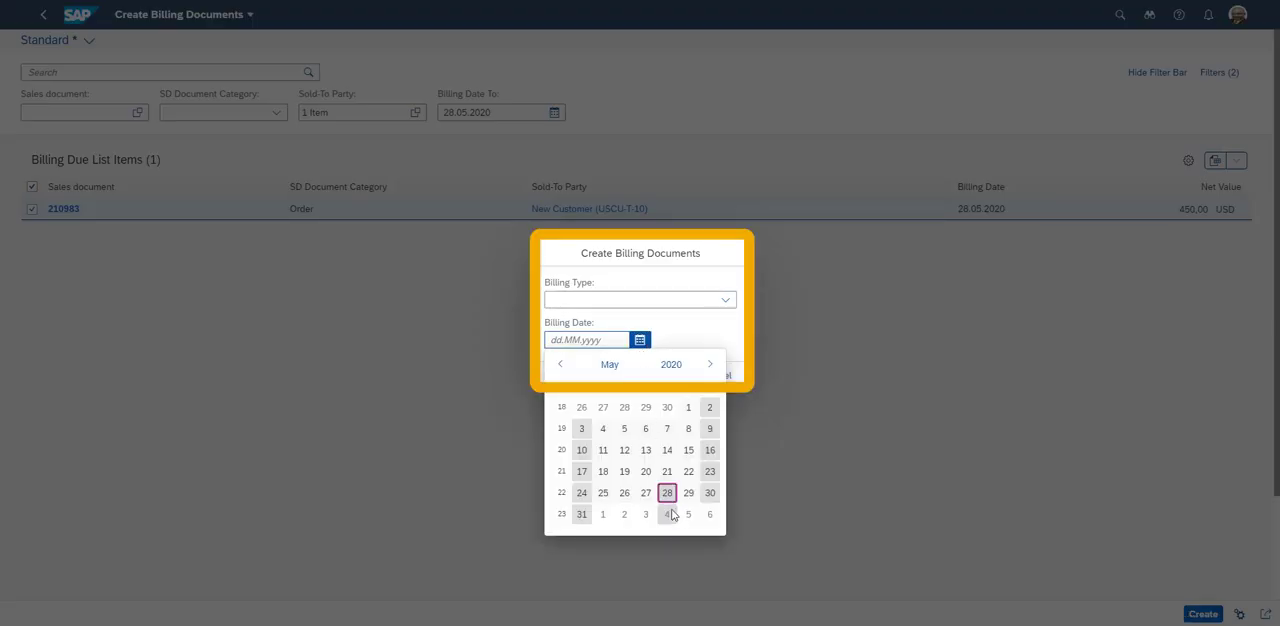
left_click(667, 492)
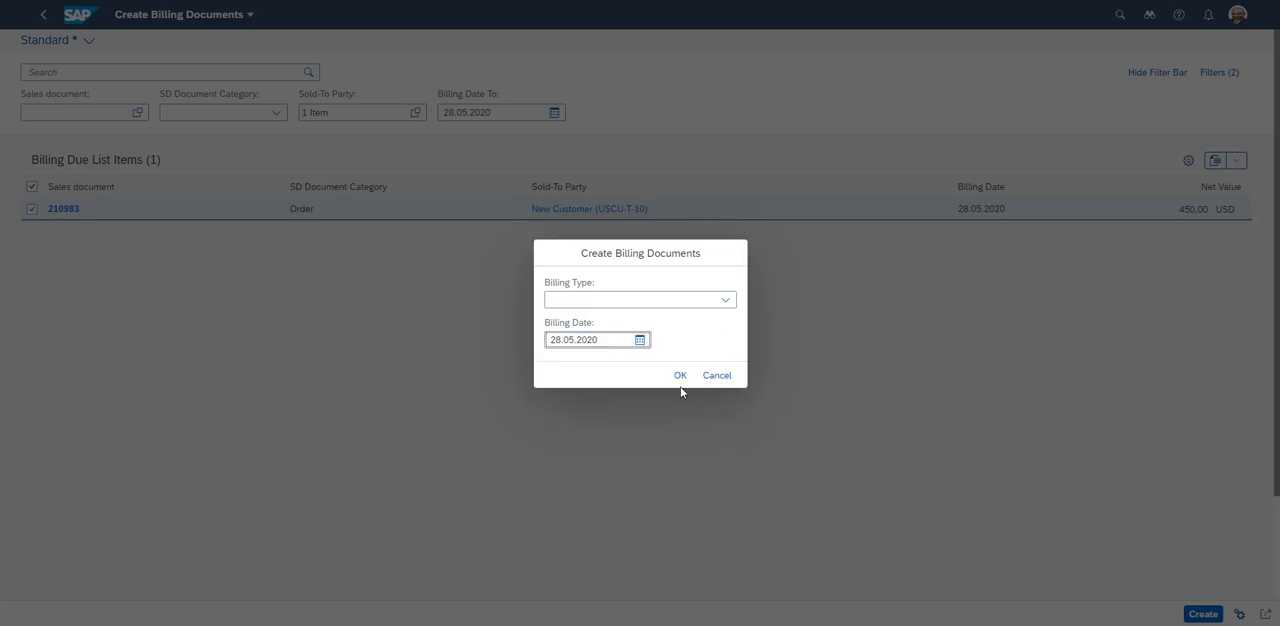
left_click(679, 375)
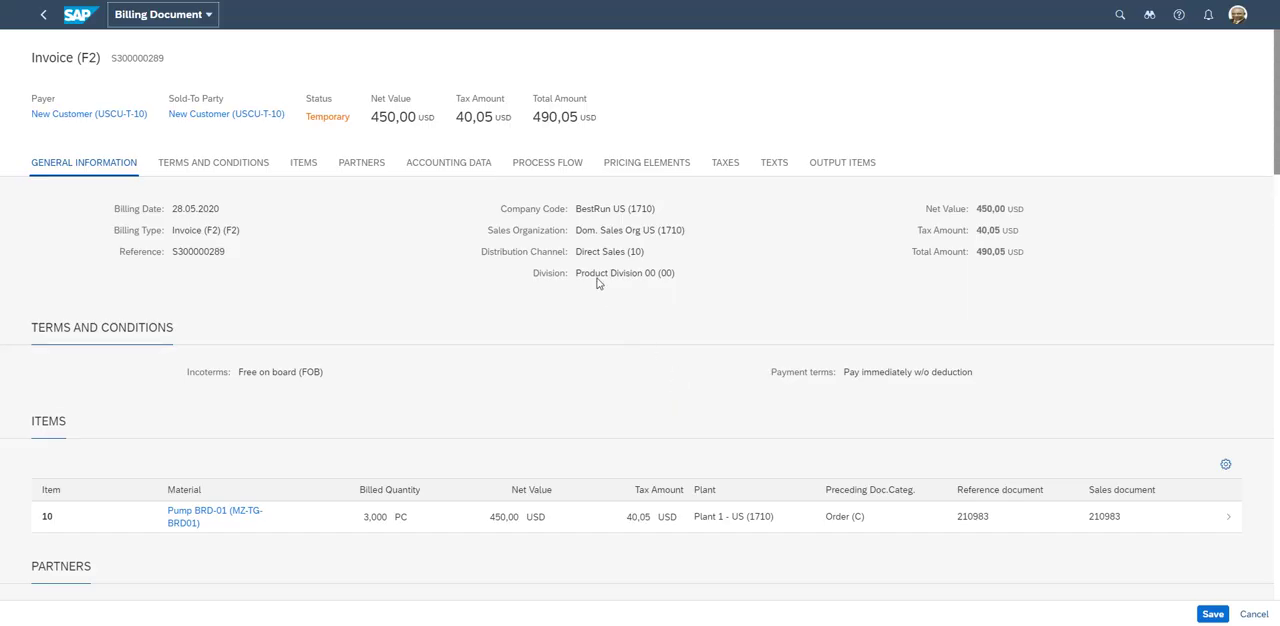
left_click(1212, 613)
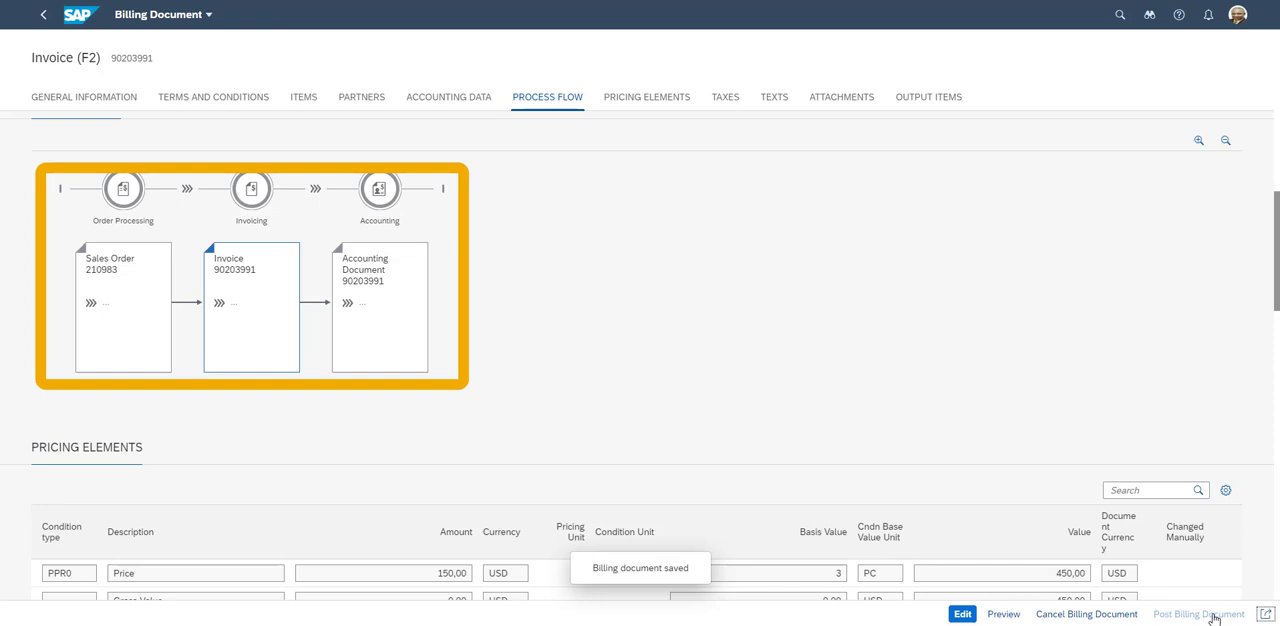